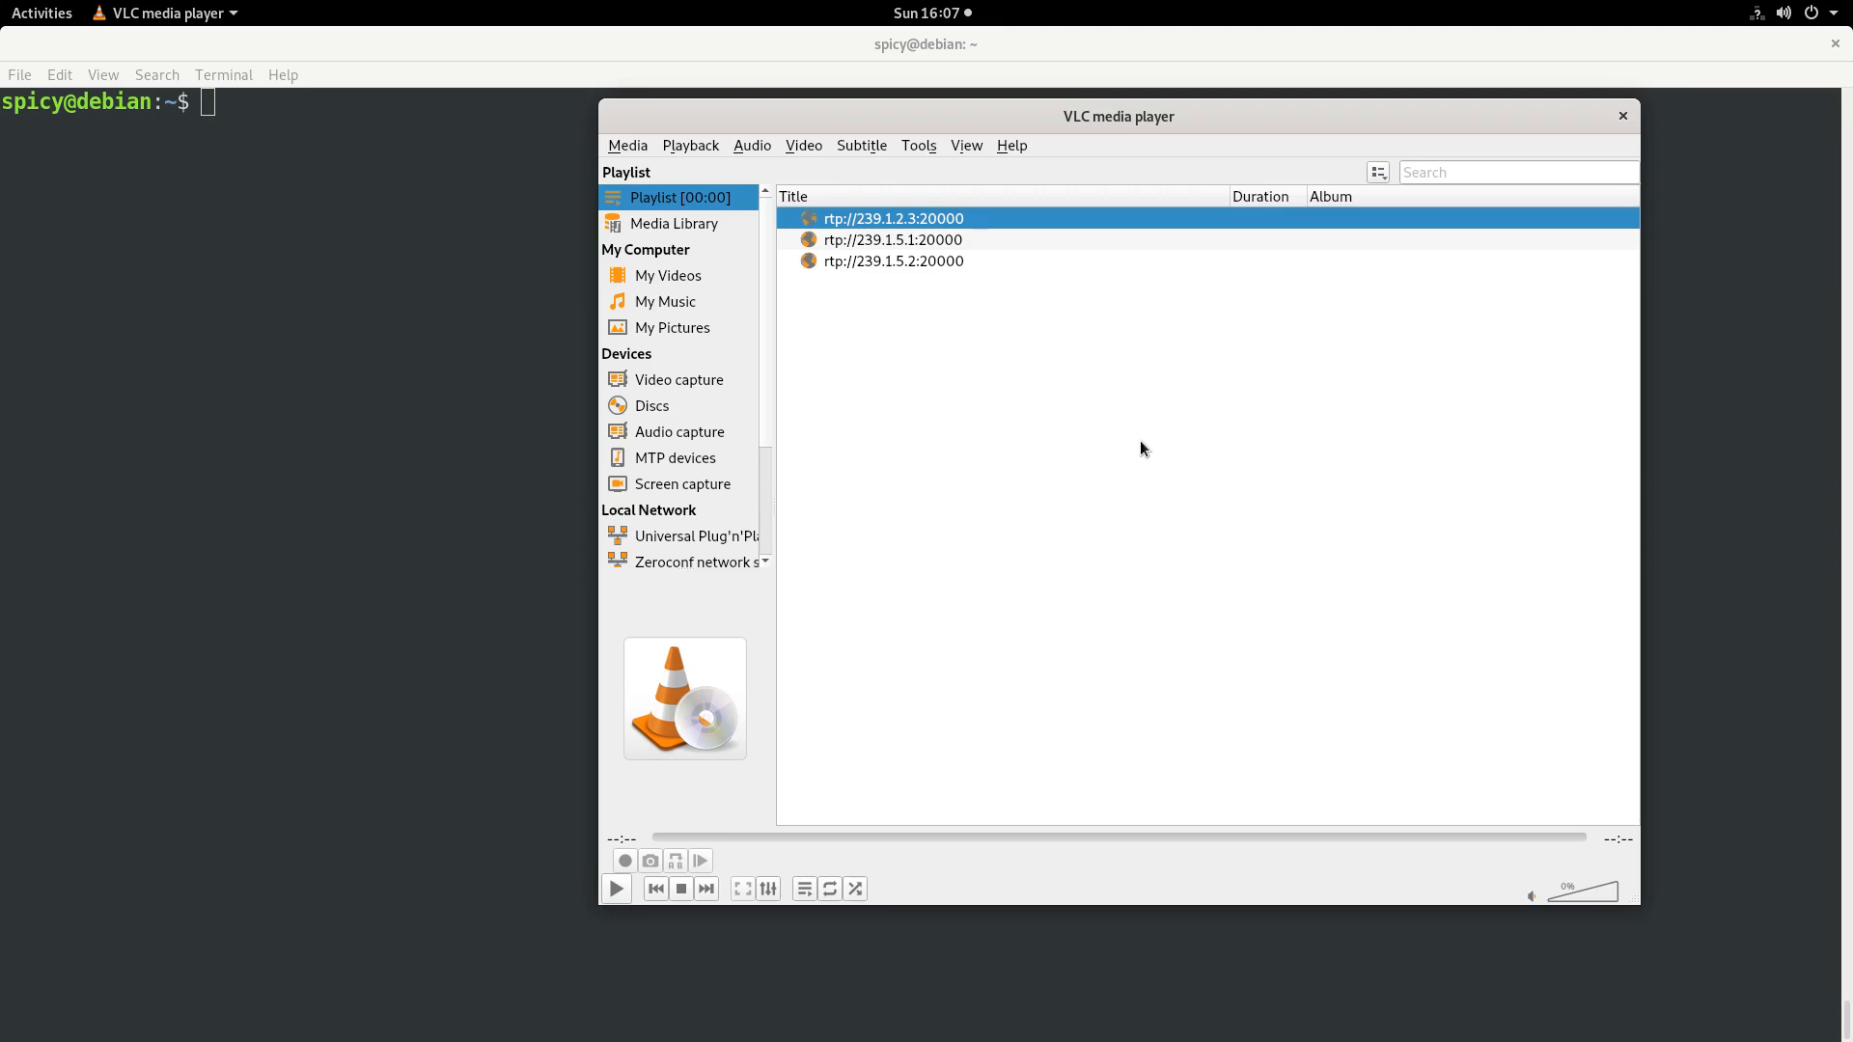
{"action": "mouse_move", "coordinate": [873, 254]}
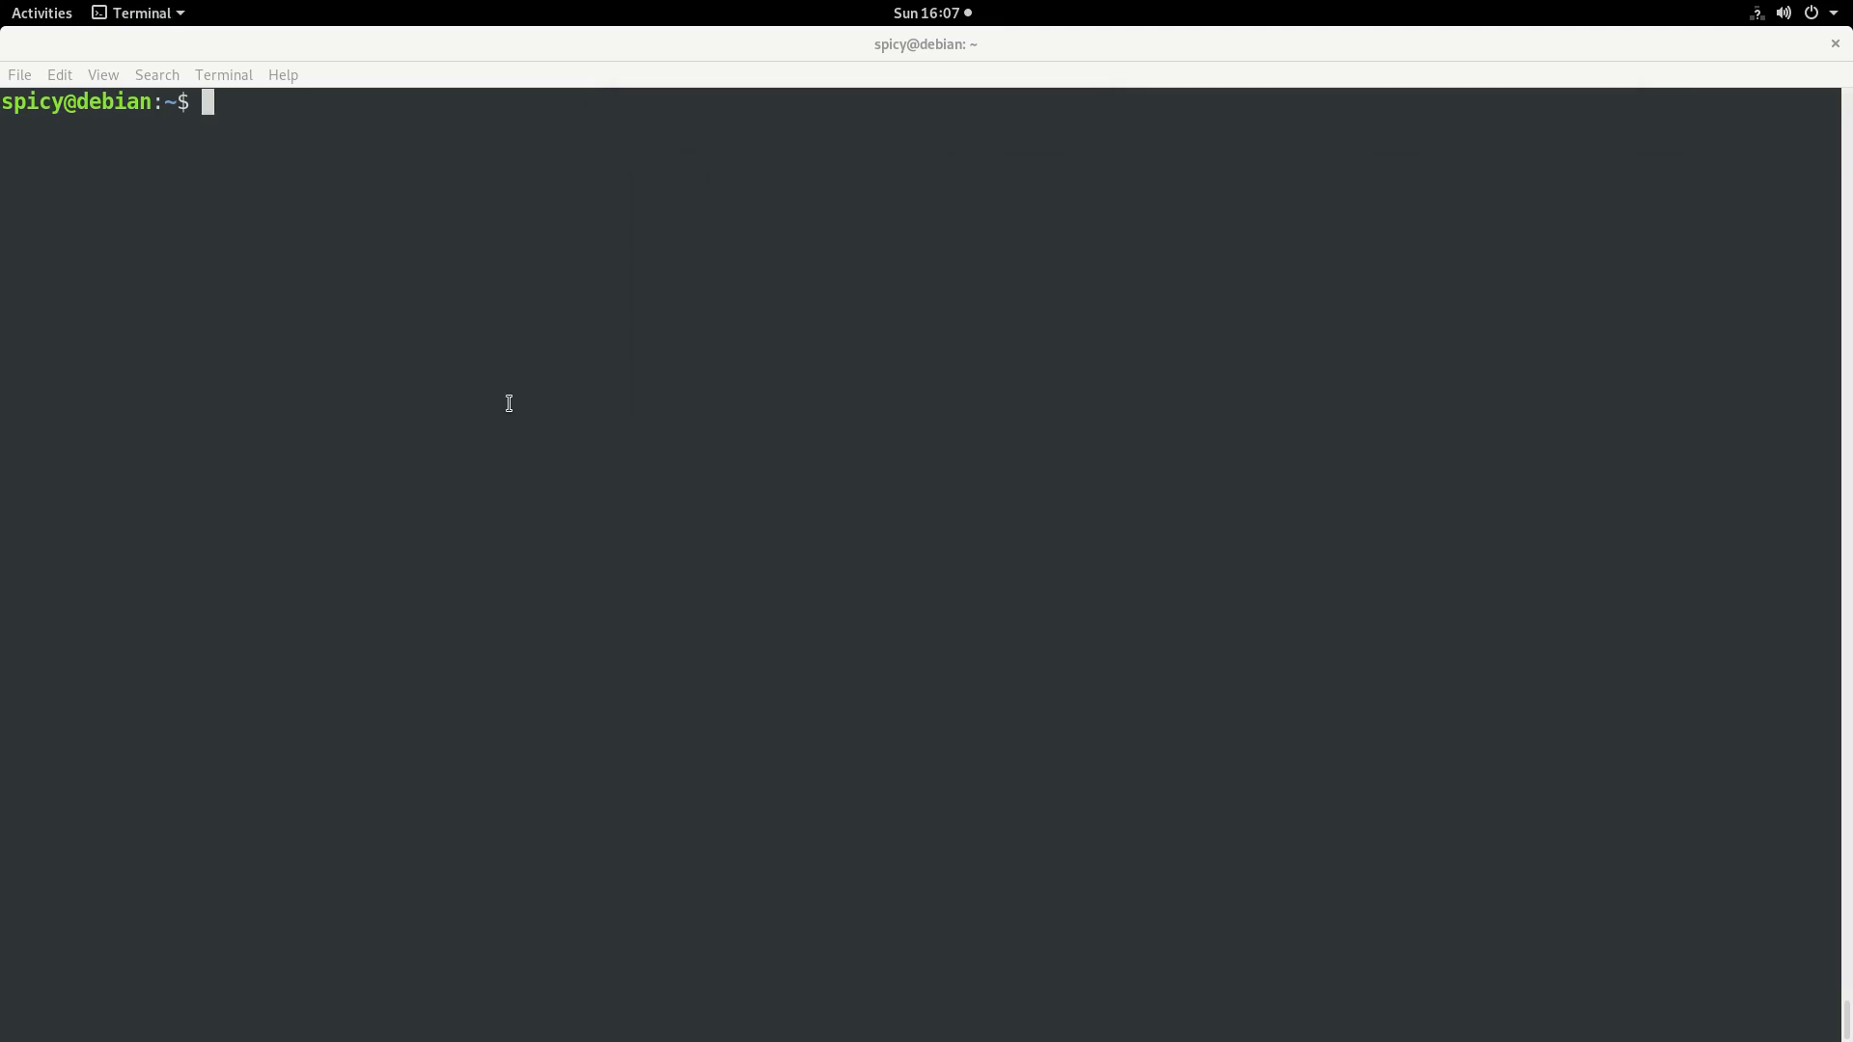
Step: Run cvlc --vlm-conf mosaic-4-cameras.vlm to start decoding channels ch1 to ch4
{"action": "type", "text": "cvlc --vlm-conf mosaic-4-tv.vlm"}
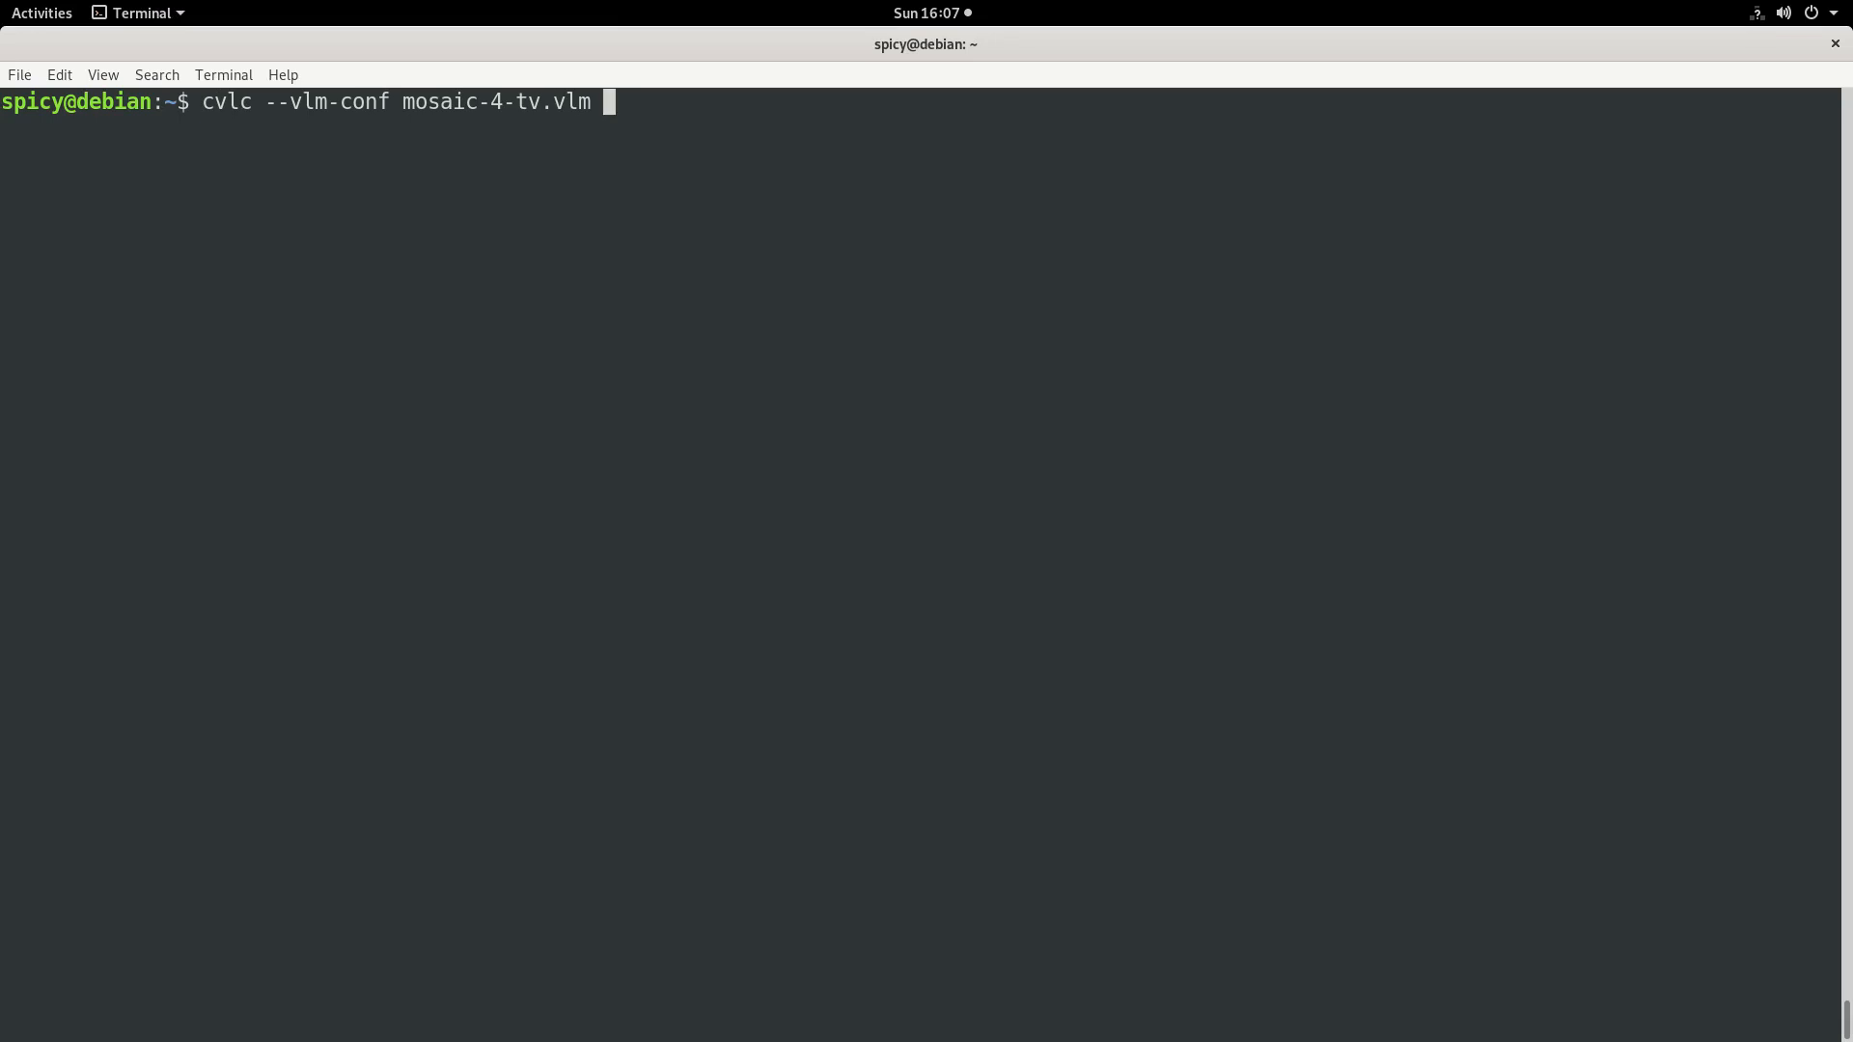
{"action": "key", "text": "Return"}
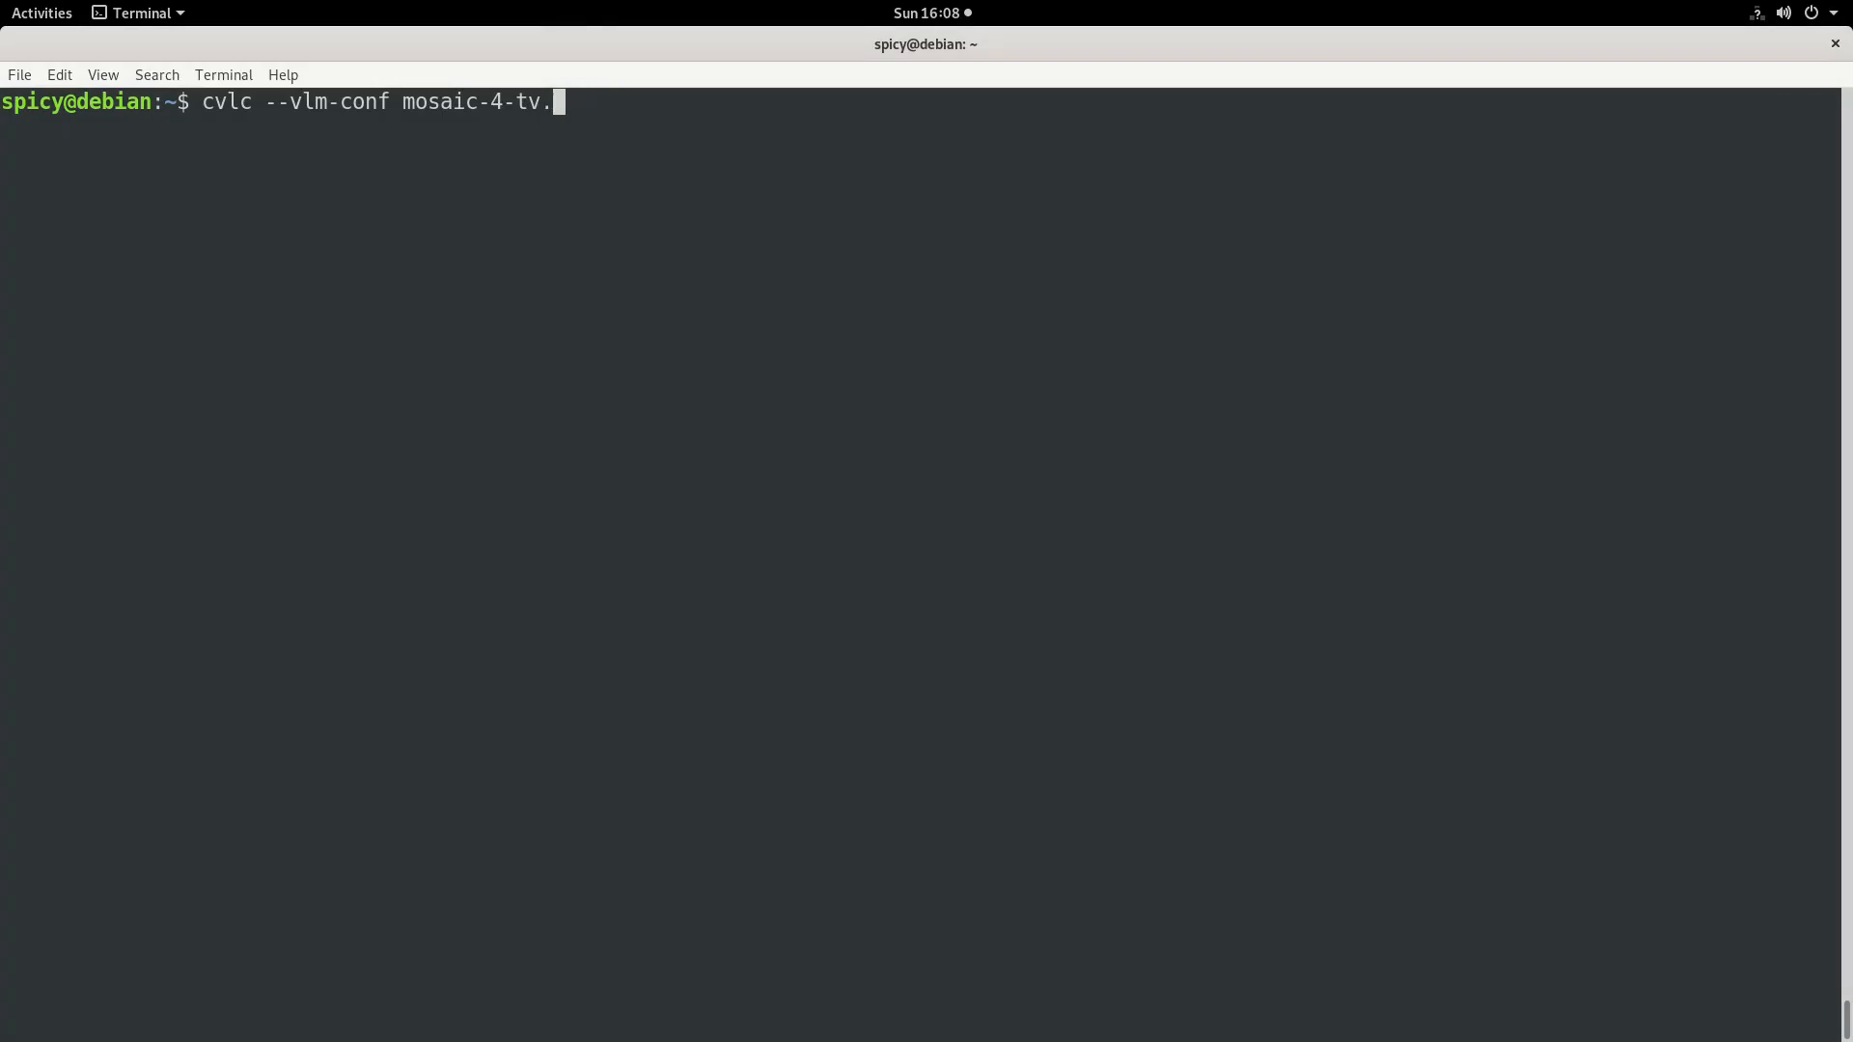
{"action": "key", "text": "Return"}
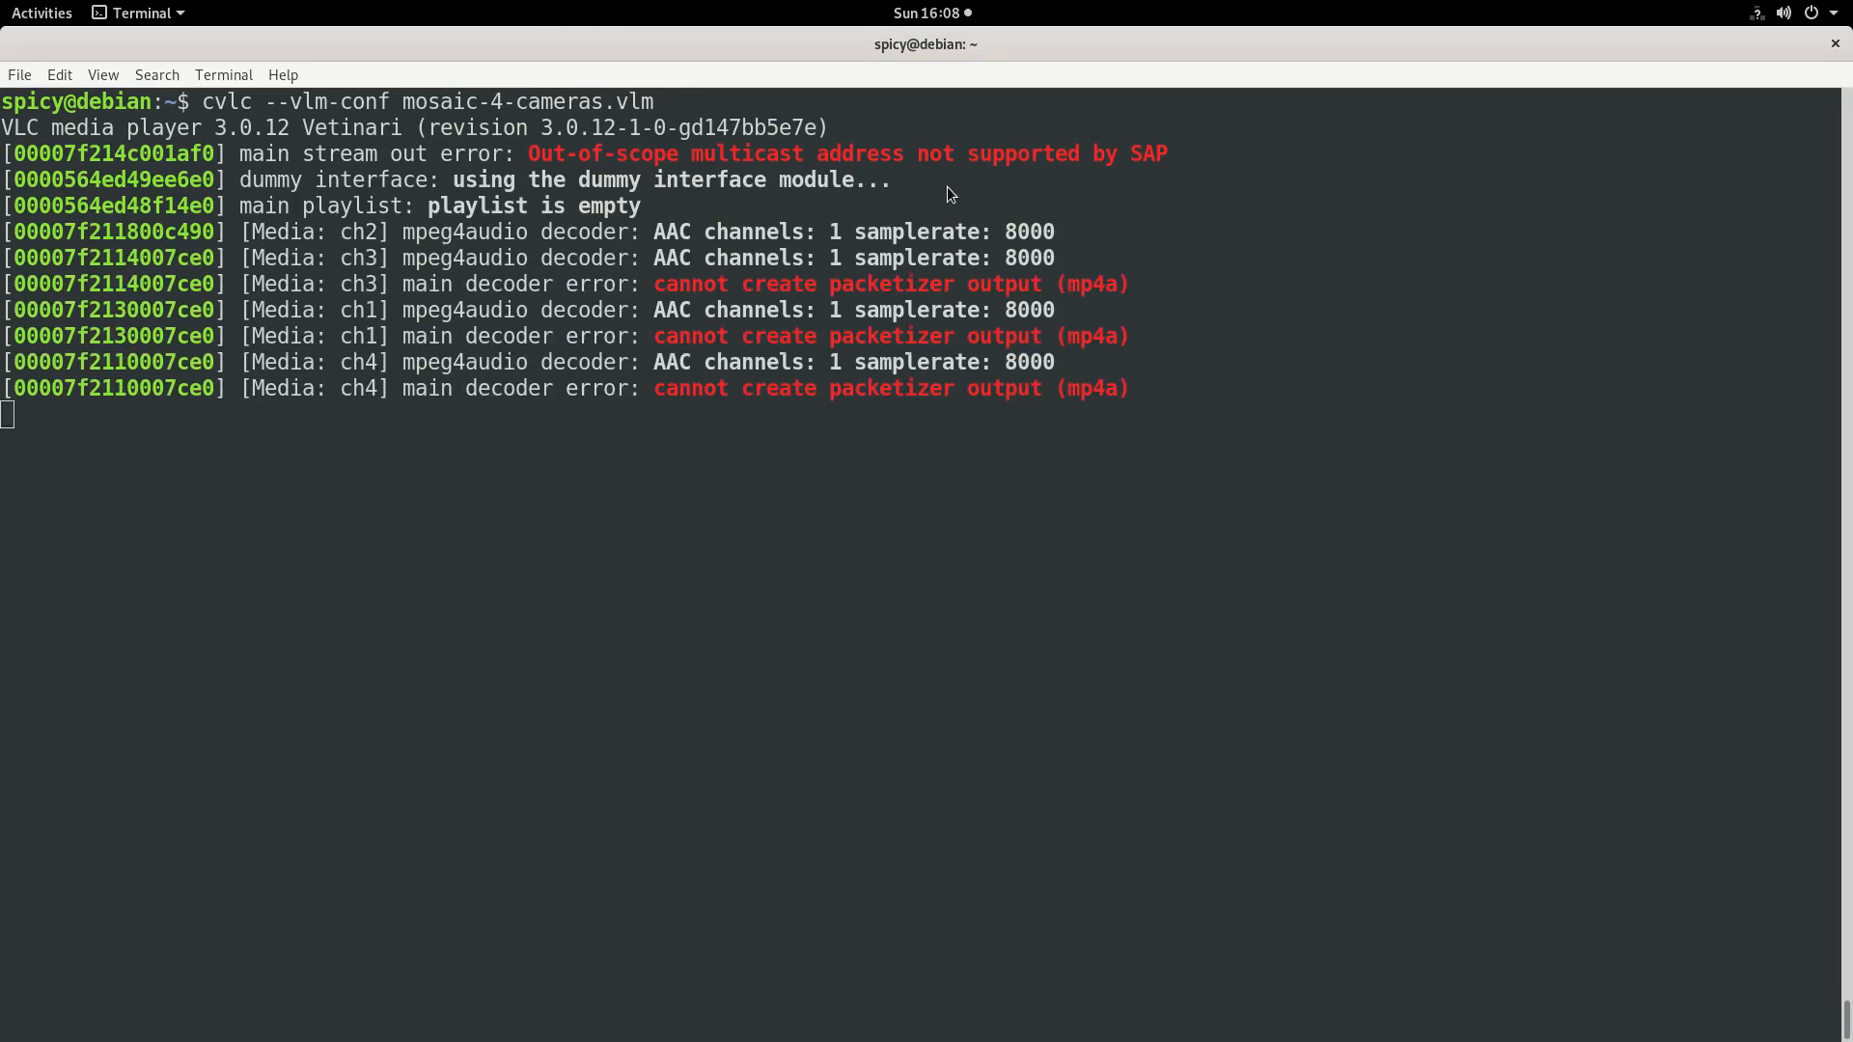